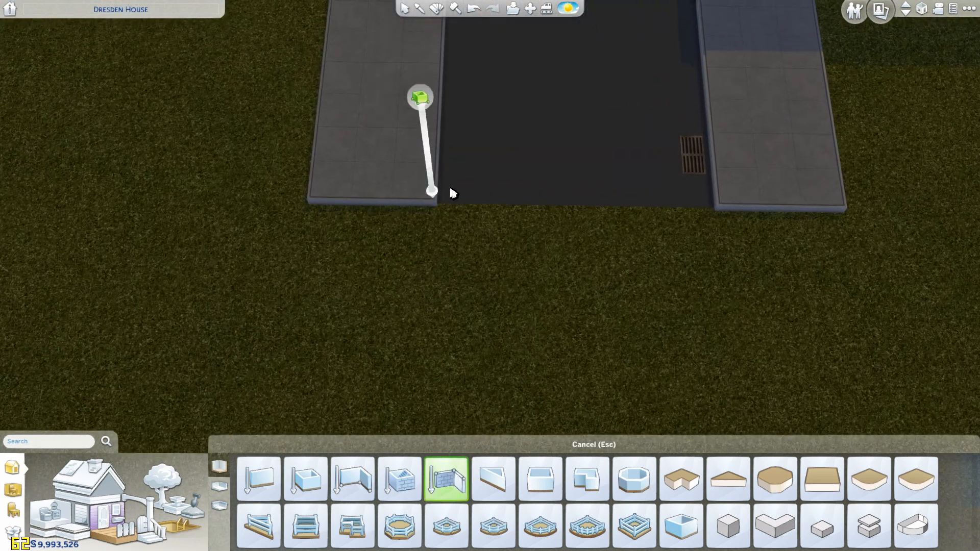
pyautogui.moveTo(439, 208)
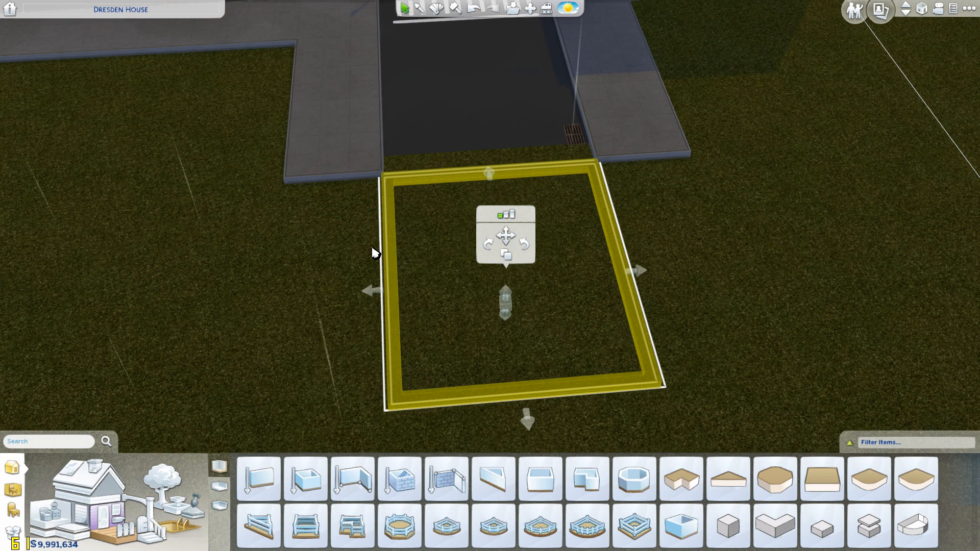
pyautogui.moveTo(372, 281)
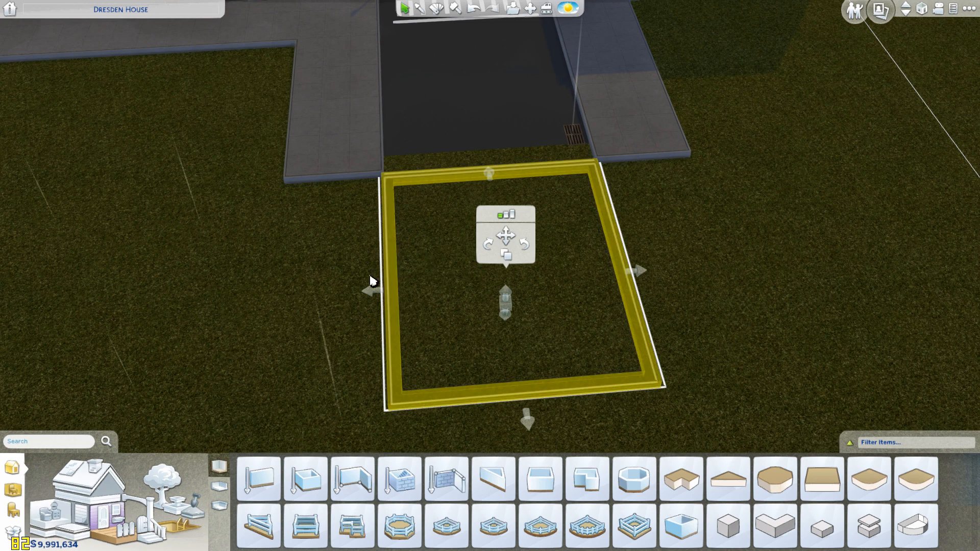
pyautogui.moveTo(400, 289)
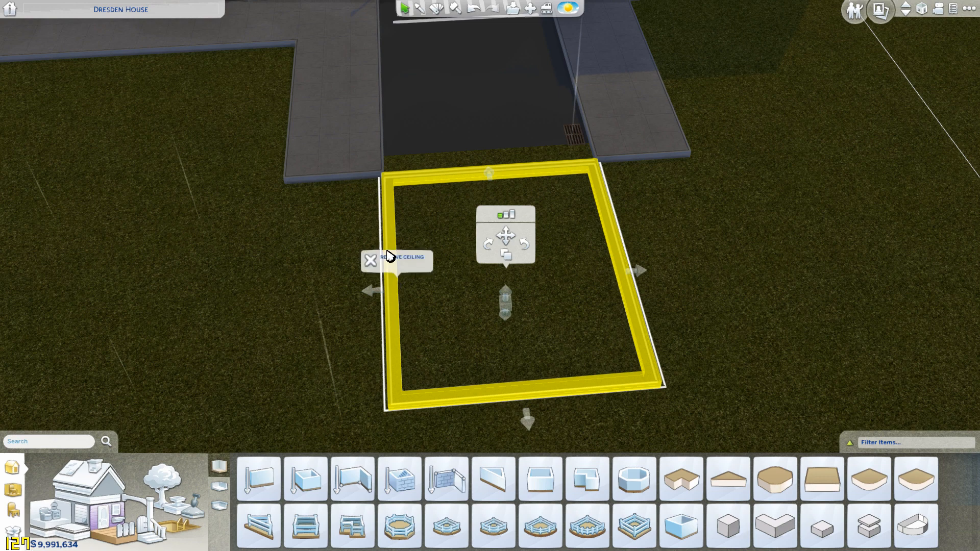
# Remove the ceiling over the sunken room to leave an open-topped pit.
pyautogui.click(369, 260)
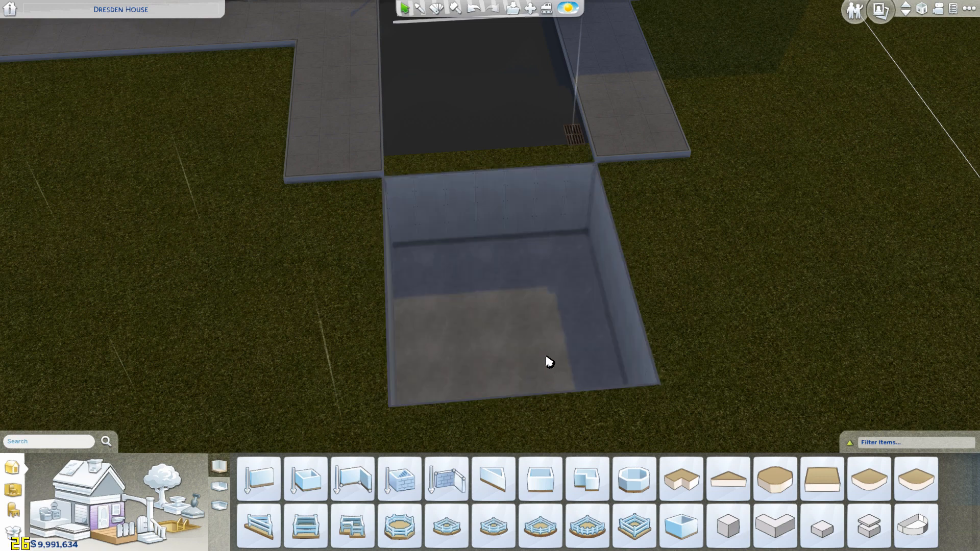
pyautogui.click(546, 363)
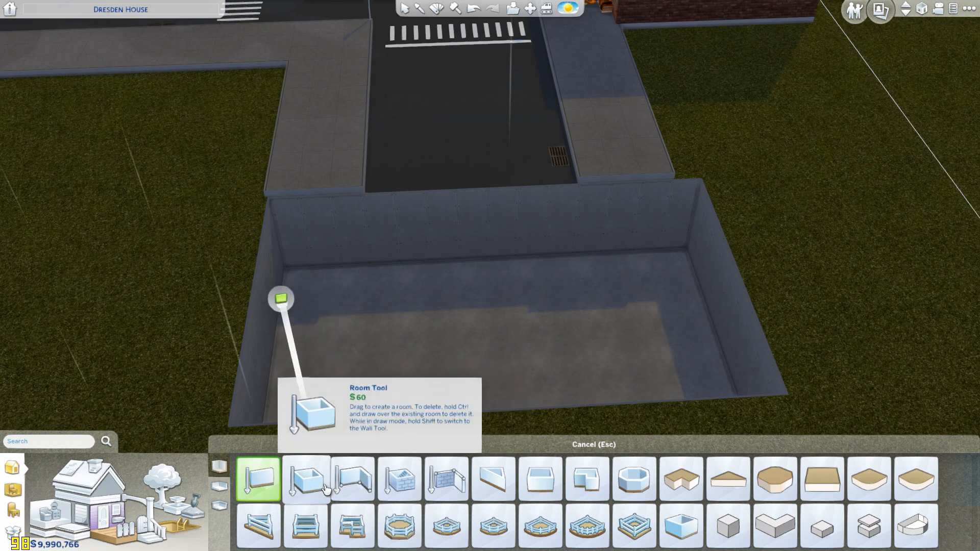
# Choose the rectangular Room tool to draw a room across the pit.
pyautogui.click(350, 487)
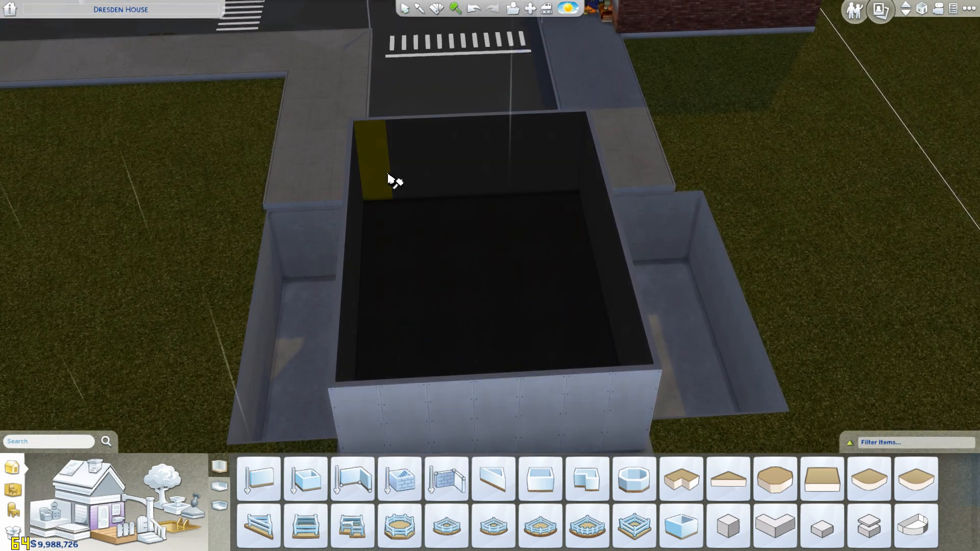
# Sledgehammer the room's end wall facing the road.
pyautogui.click(388, 184)
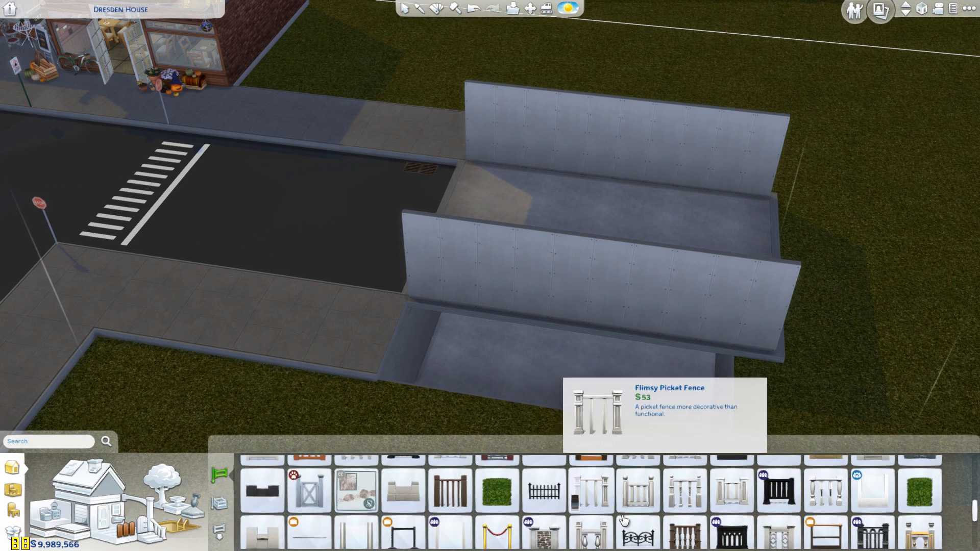
# Scroll down through the fence options in the Fences catalogue.
pyautogui.scroll(-3)
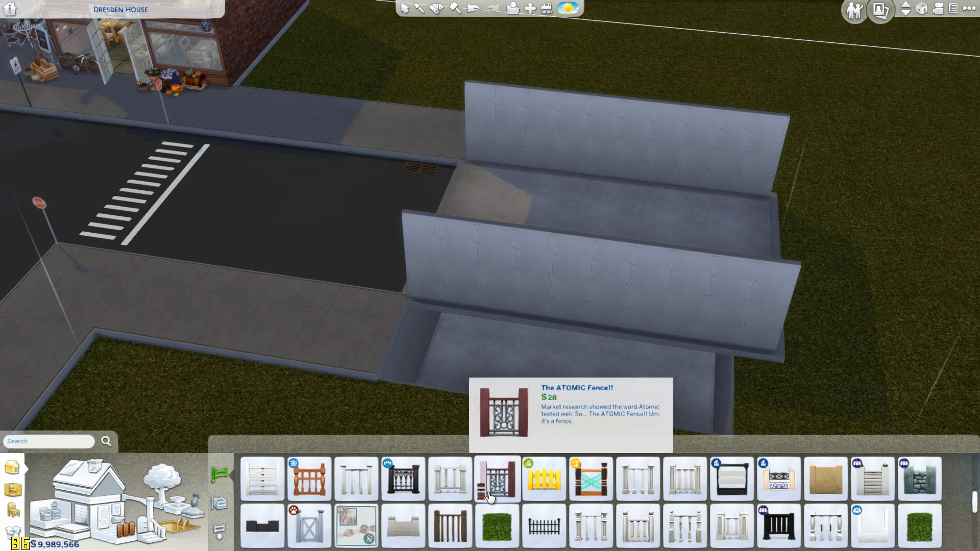